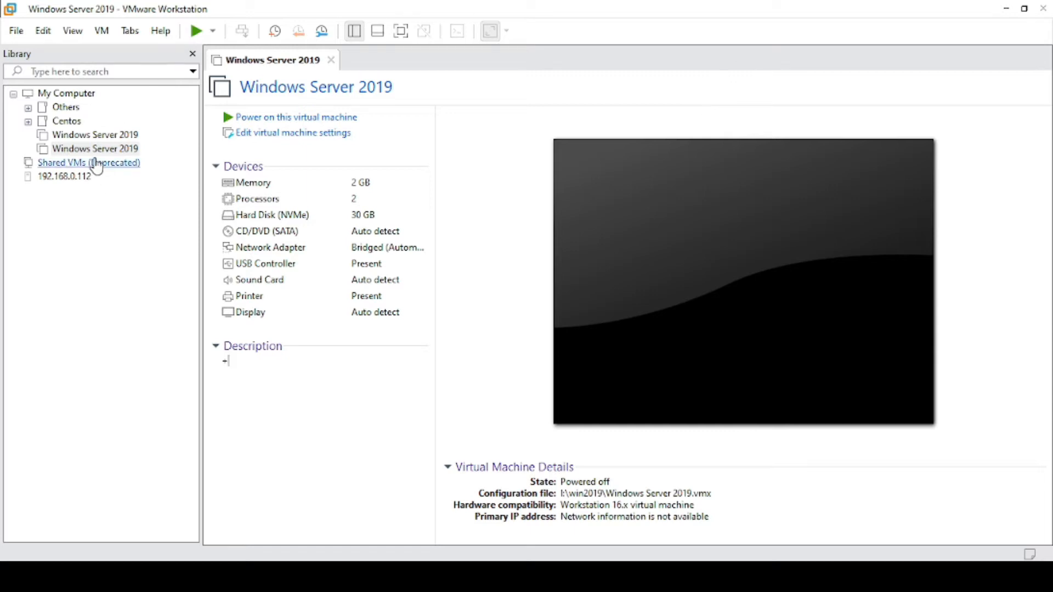
{"action": "mouse_move", "coordinate": [94, 149]}
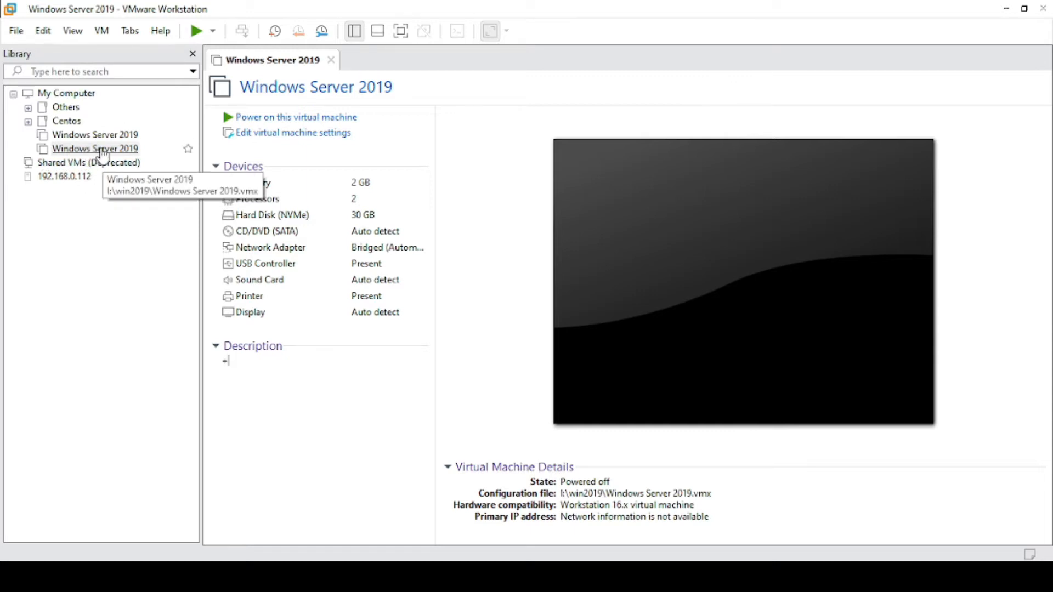
Step: Bring up the context actions for the second Windows Server 2019 machine in the library
{"action": "right_click", "coordinate": [94, 148]}
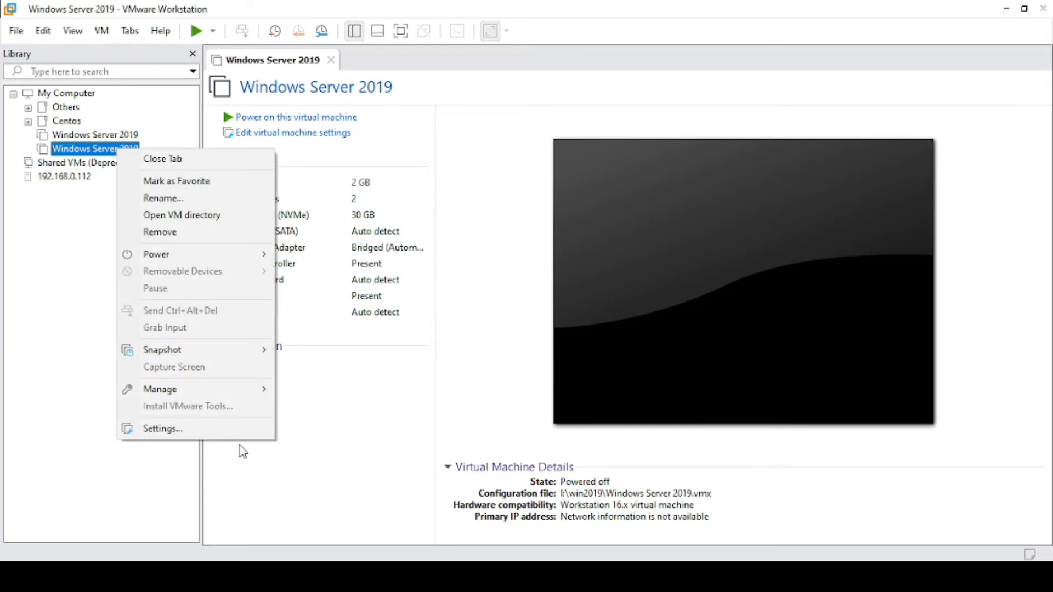
{"action": "mouse_move", "coordinate": [160, 388]}
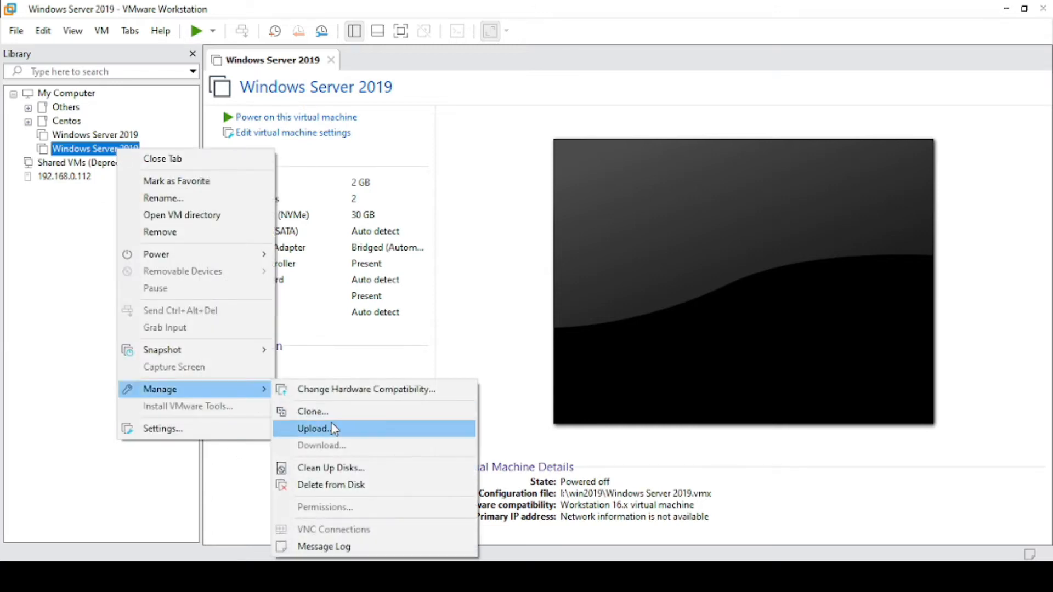
Step: Start the Clone wizard from Manage and clone from the machine's current state
{"action": "left_click", "coordinate": [312, 412]}
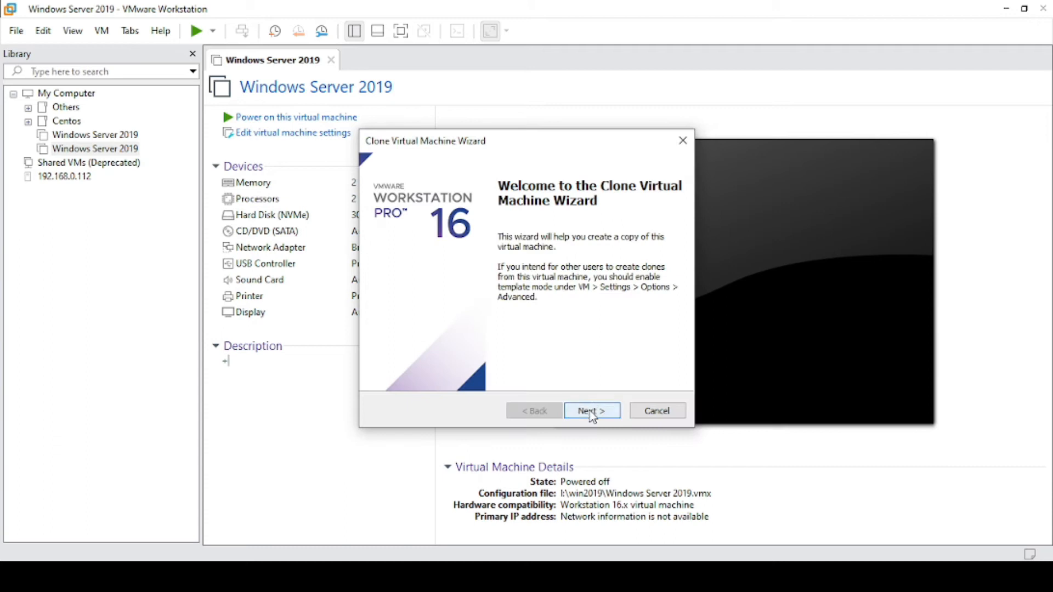
{"action": "left_click", "coordinate": [591, 411]}
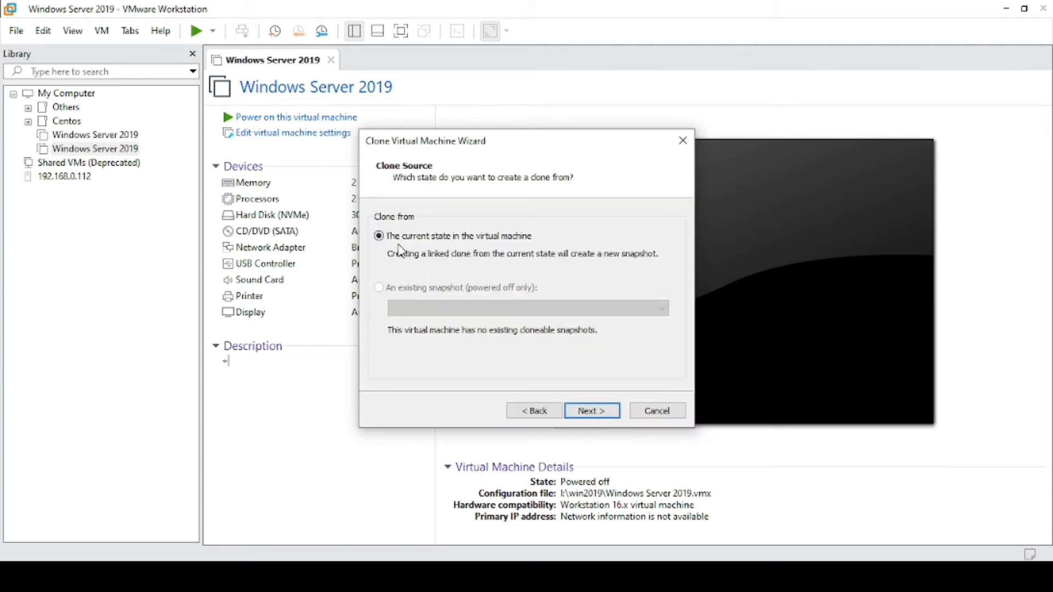
{"action": "mouse_move", "coordinate": [563, 331]}
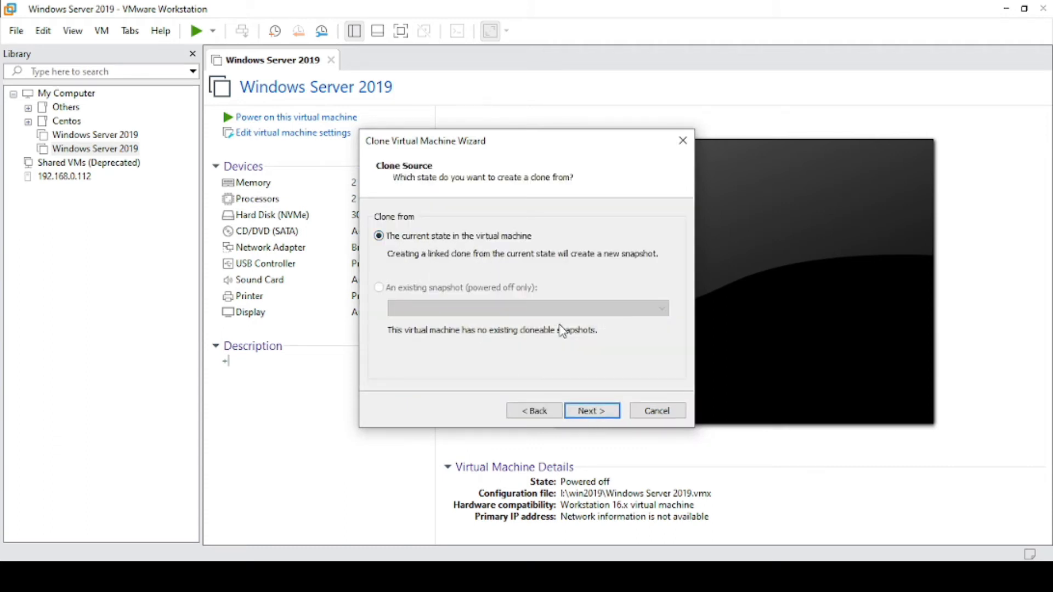
{"action": "left_click", "coordinate": [590, 411]}
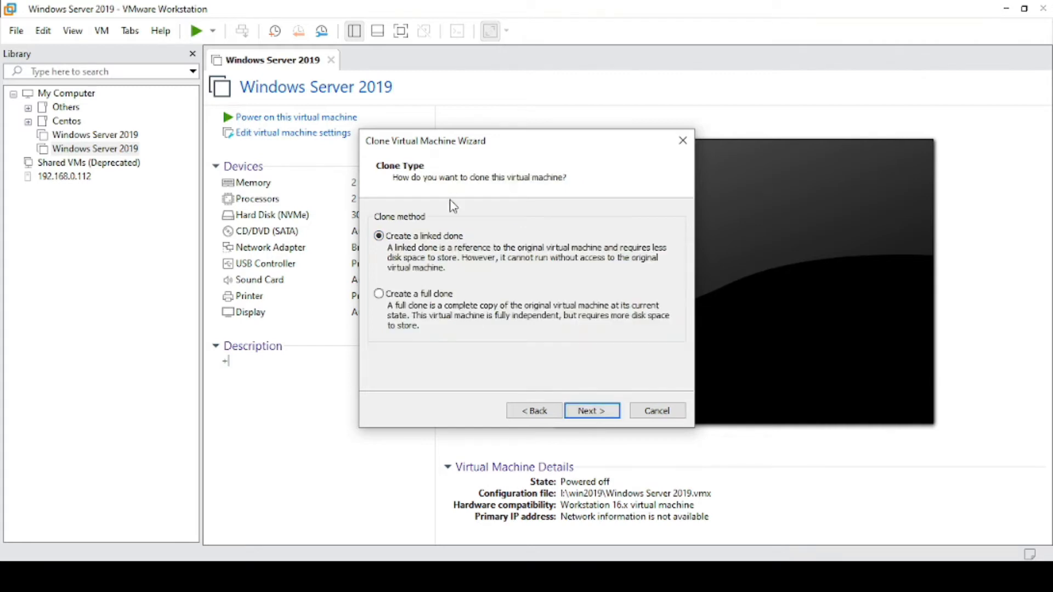
Step: Choose 'Create a full clone' rather than a linked clone
{"action": "left_click", "coordinate": [380, 236]}
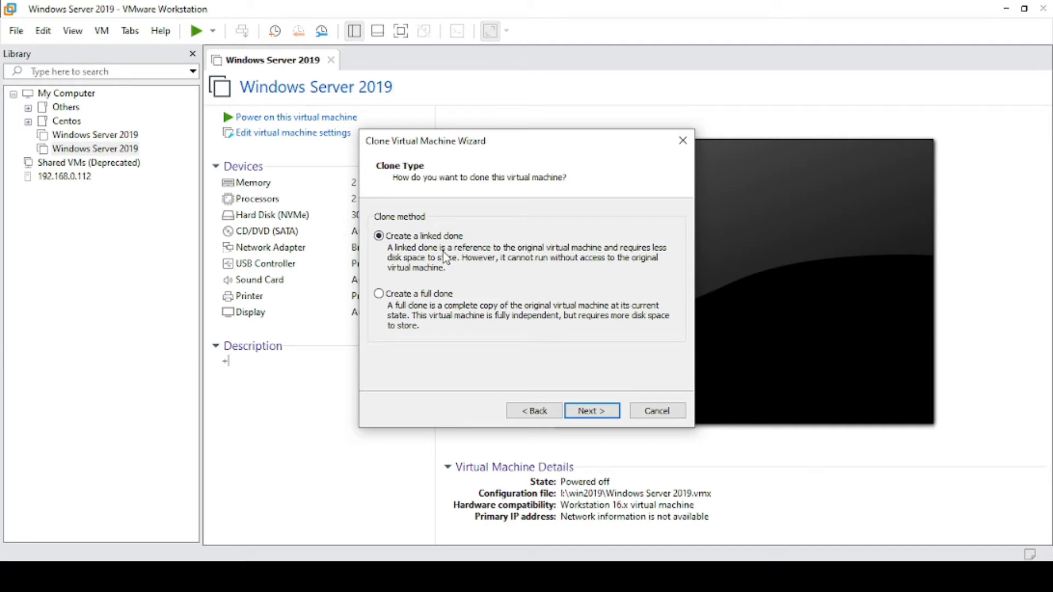
{"action": "mouse_move", "coordinate": [449, 276]}
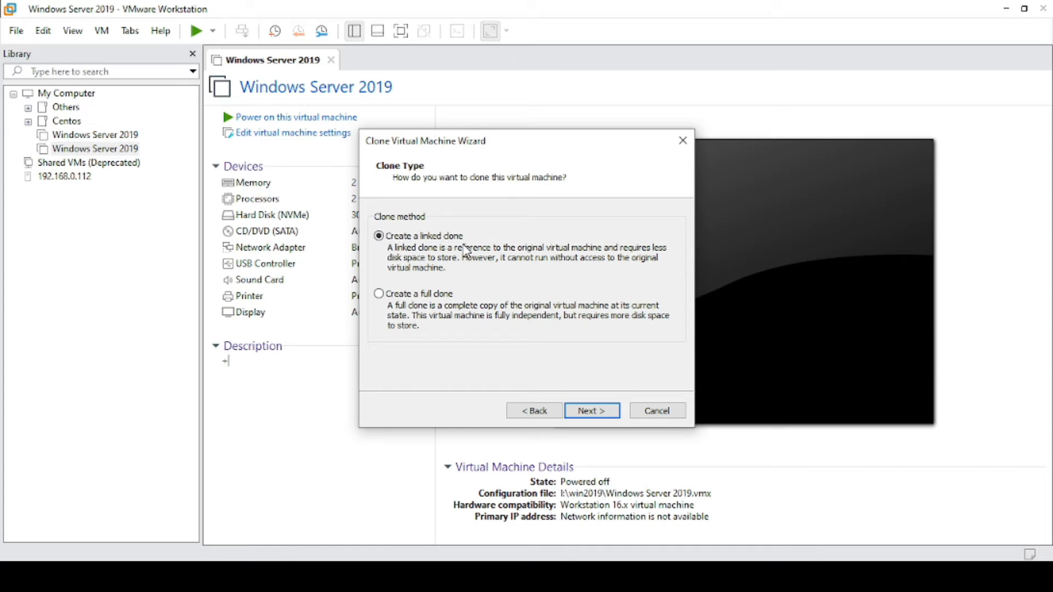
{"action": "mouse_move", "coordinate": [490, 262]}
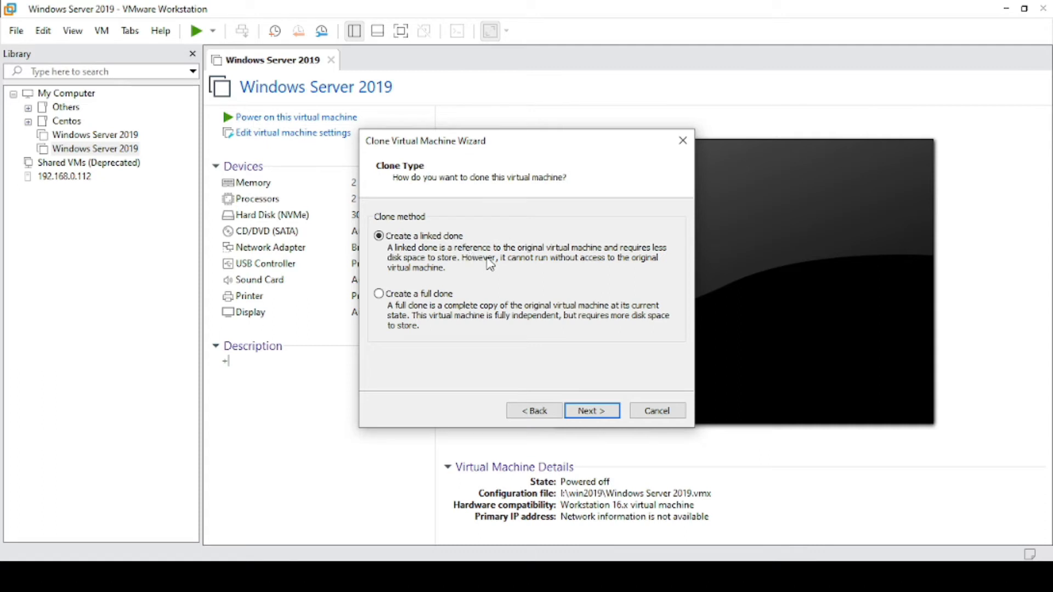
{"action": "mouse_move", "coordinate": [493, 264]}
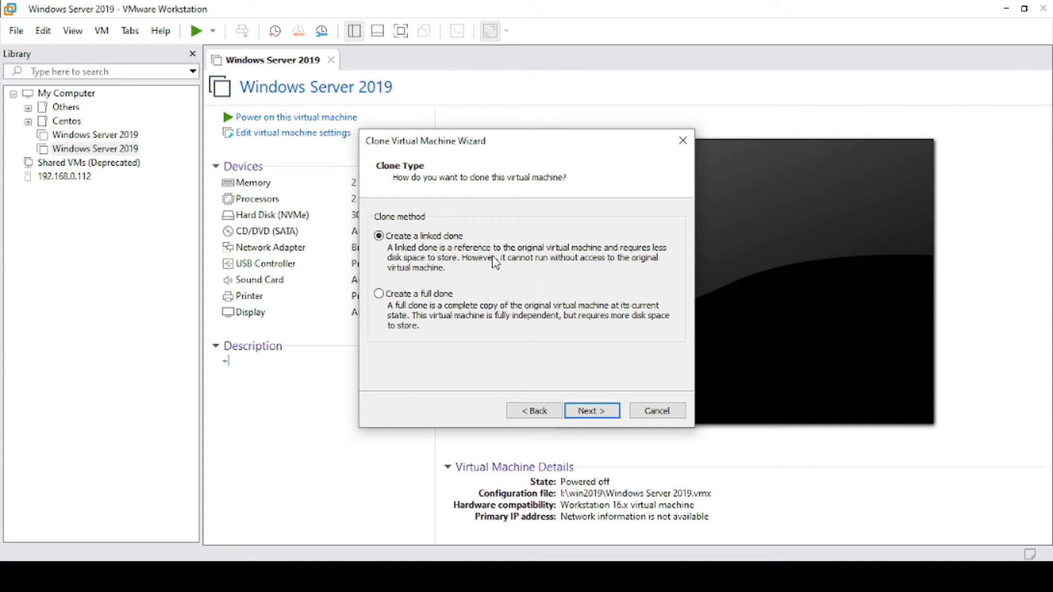
{"action": "mouse_move", "coordinate": [474, 313]}
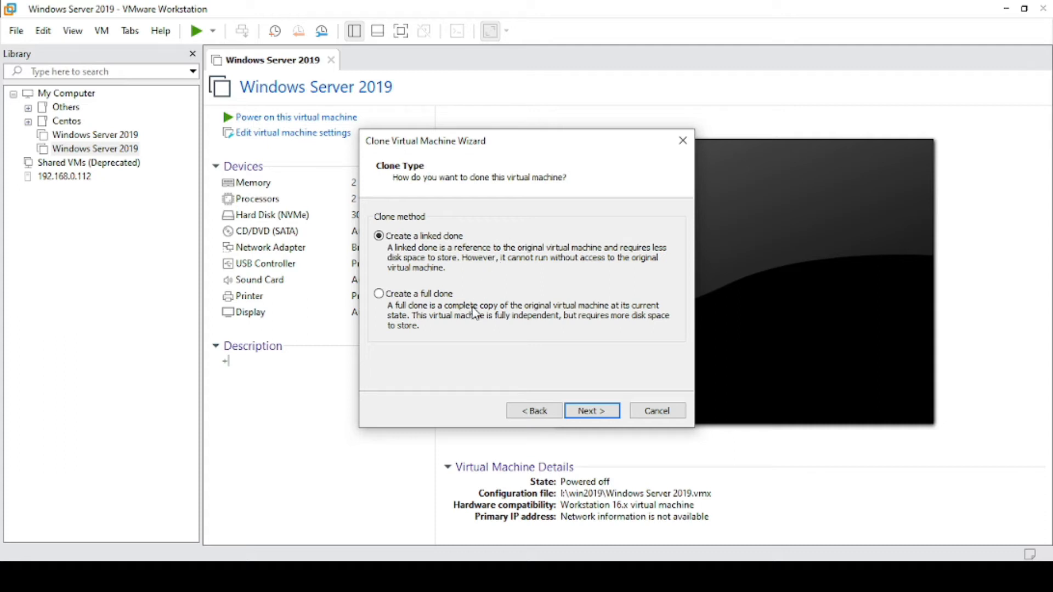
{"action": "left_click", "coordinate": [378, 294]}
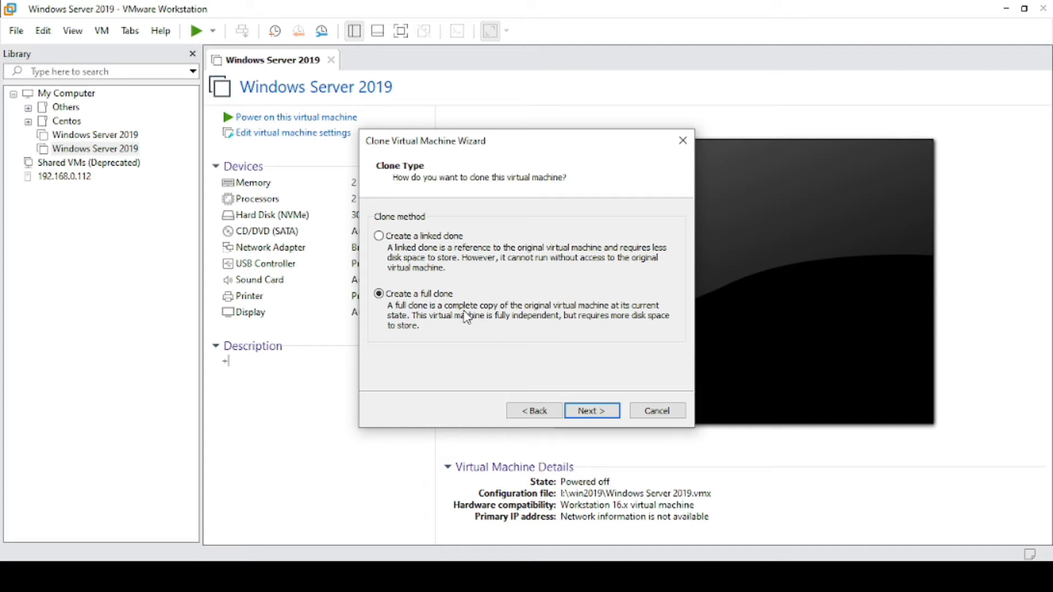
{"action": "mouse_move", "coordinate": [467, 317]}
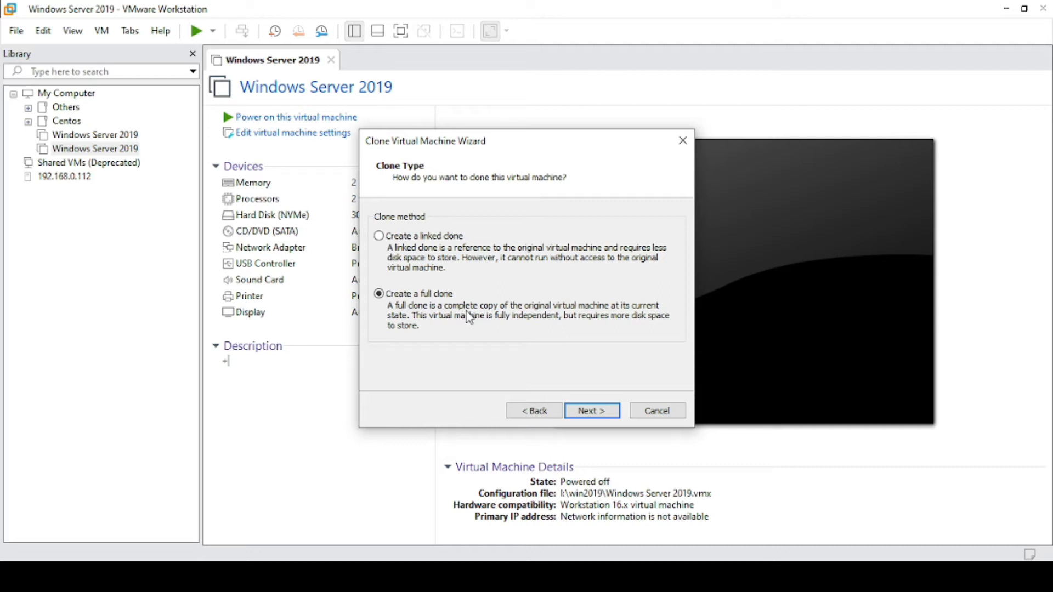
{"action": "mouse_move", "coordinate": [605, 389]}
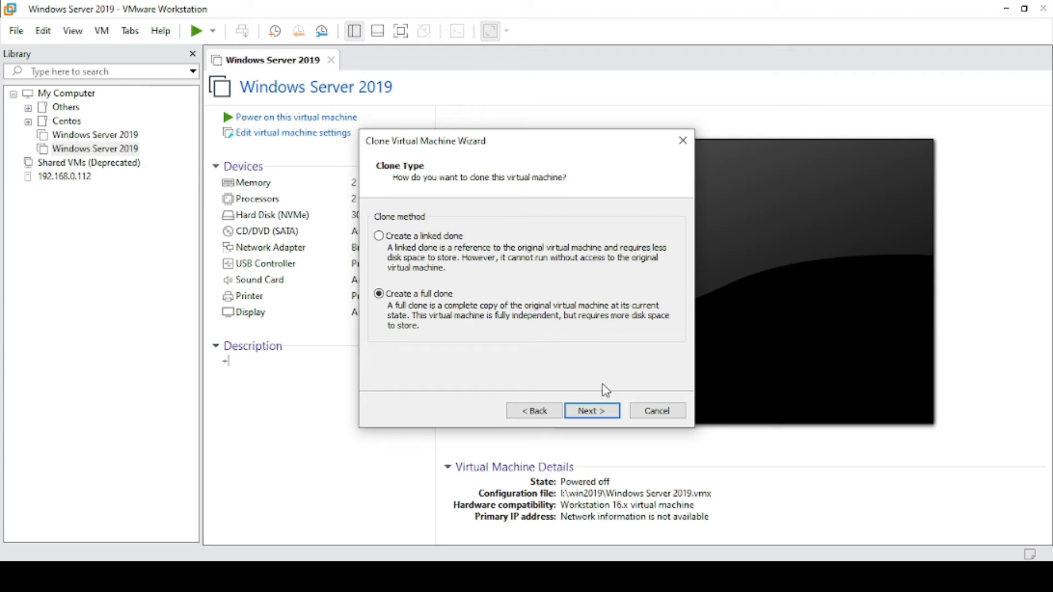
Step: Store 'Clone of Windows Server 2019' in the win2019 folder on SSD1 (I:) and finish the wizard
{"action": "left_click", "coordinate": [591, 410]}
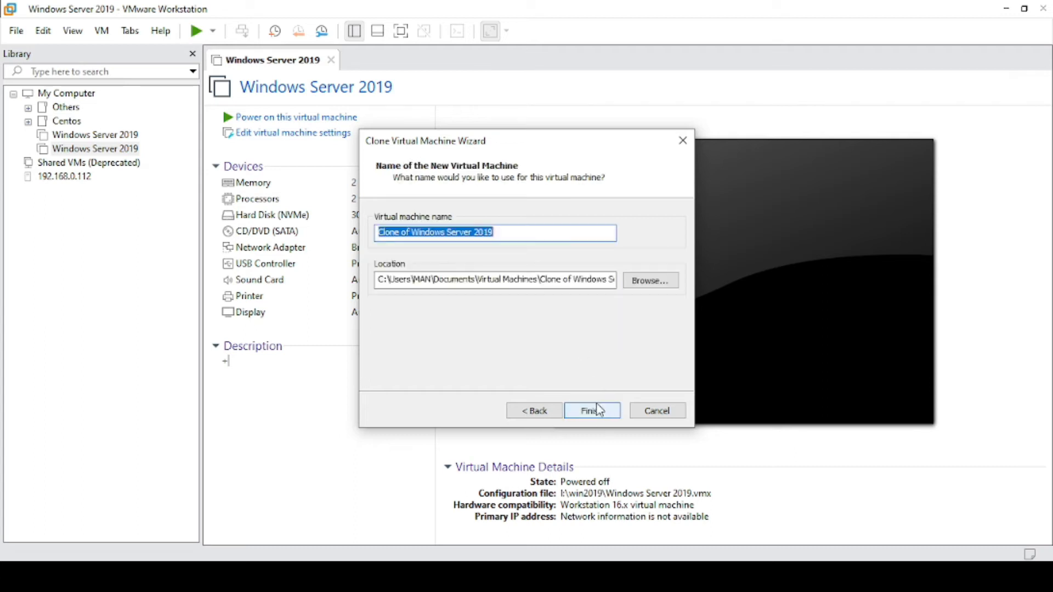
{"action": "left_click", "coordinate": [648, 280]}
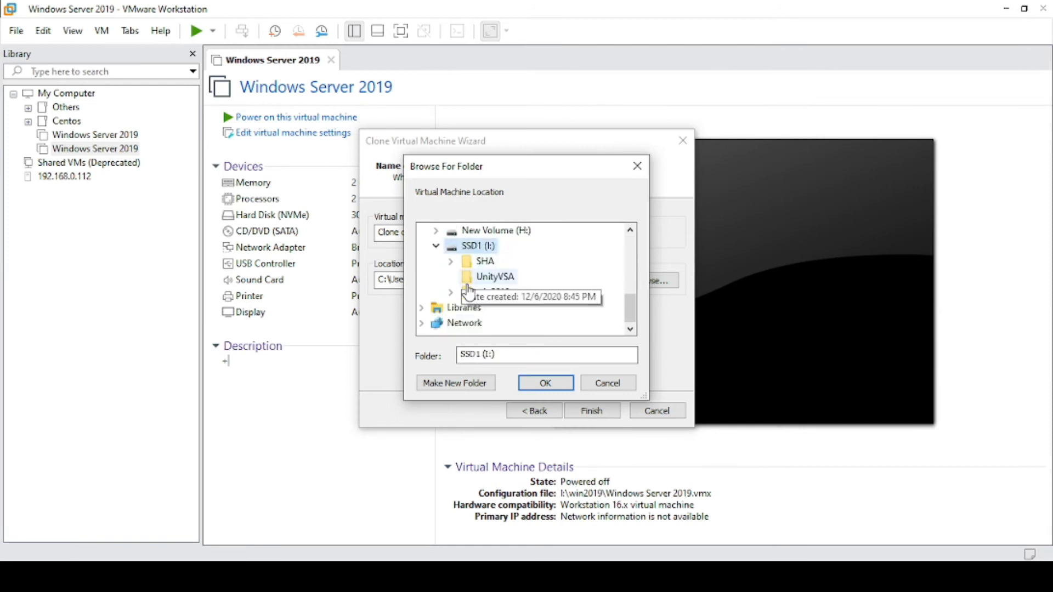
{"action": "left_click", "coordinate": [492, 292]}
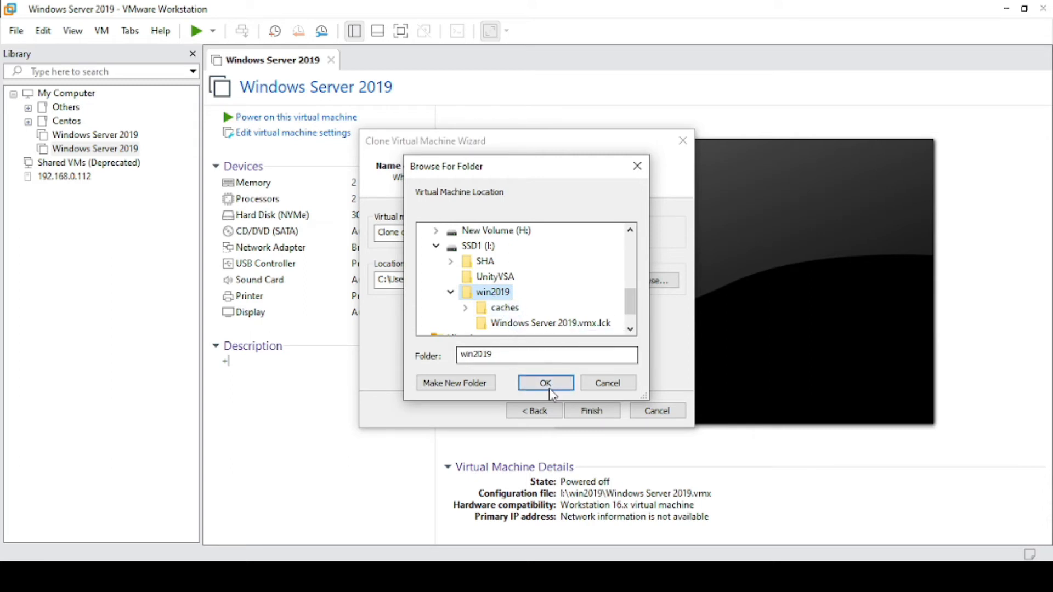
{"action": "left_click", "coordinate": [546, 383]}
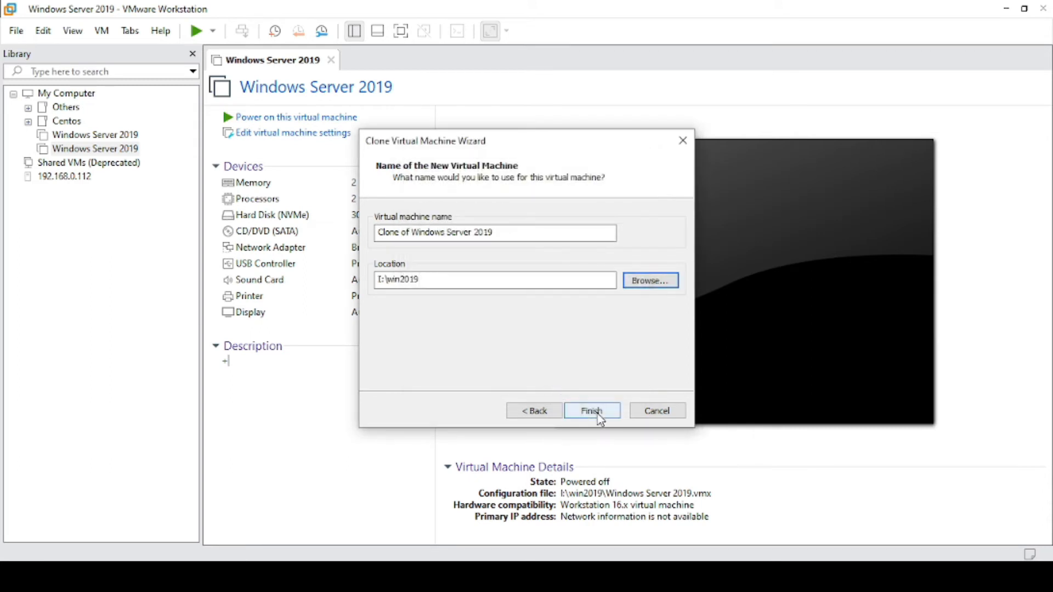
{"action": "left_click", "coordinate": [590, 410]}
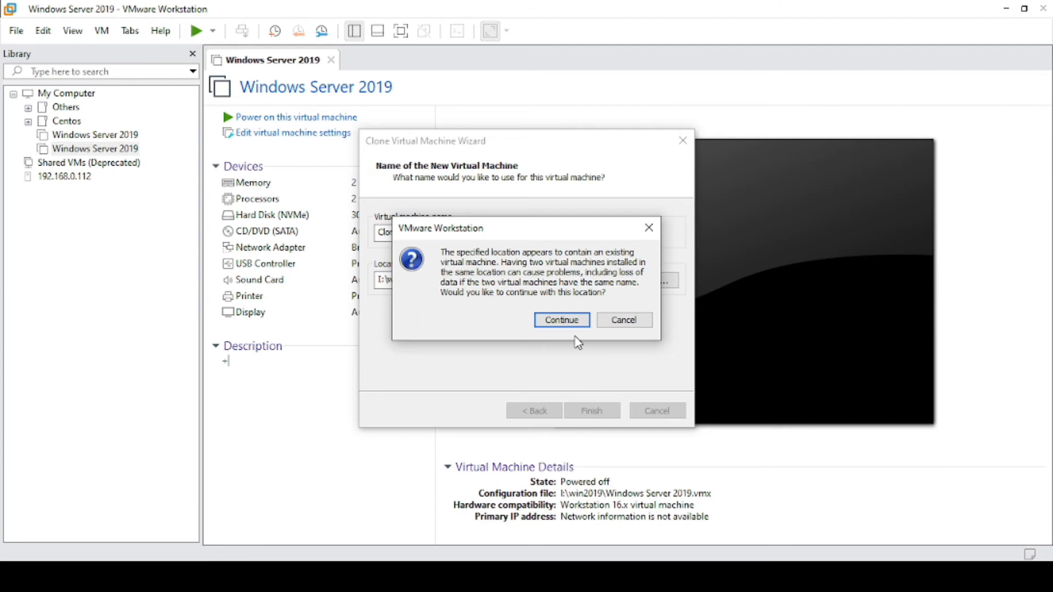
Step: Continue despite the existing-machine location warning so cloning proceeds
{"action": "left_click", "coordinate": [560, 319]}
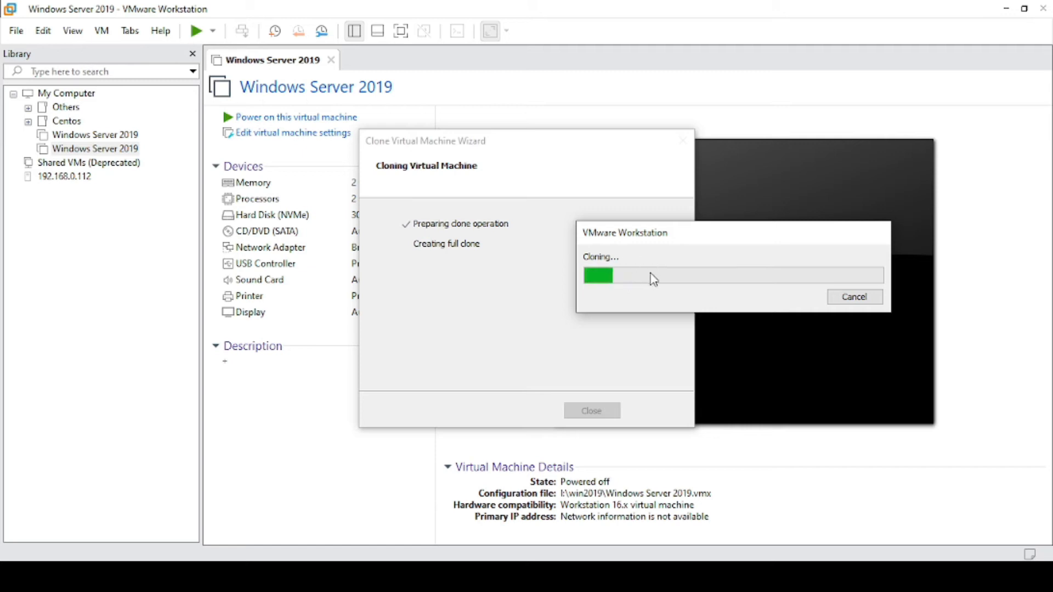
{"action": "mouse_move", "coordinate": [680, 294]}
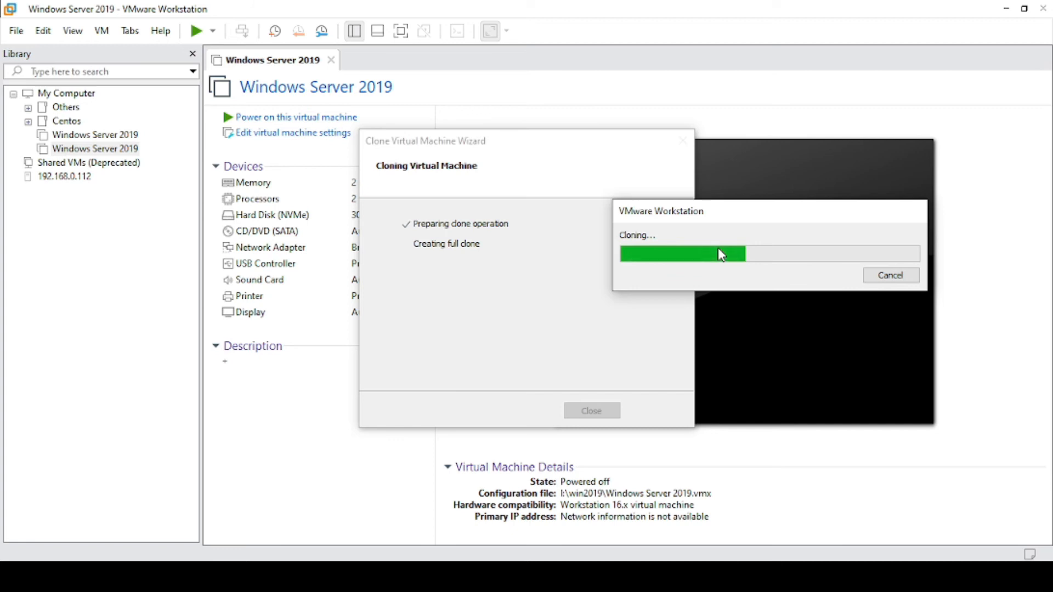
{"action": "mouse_move", "coordinate": [699, 336]}
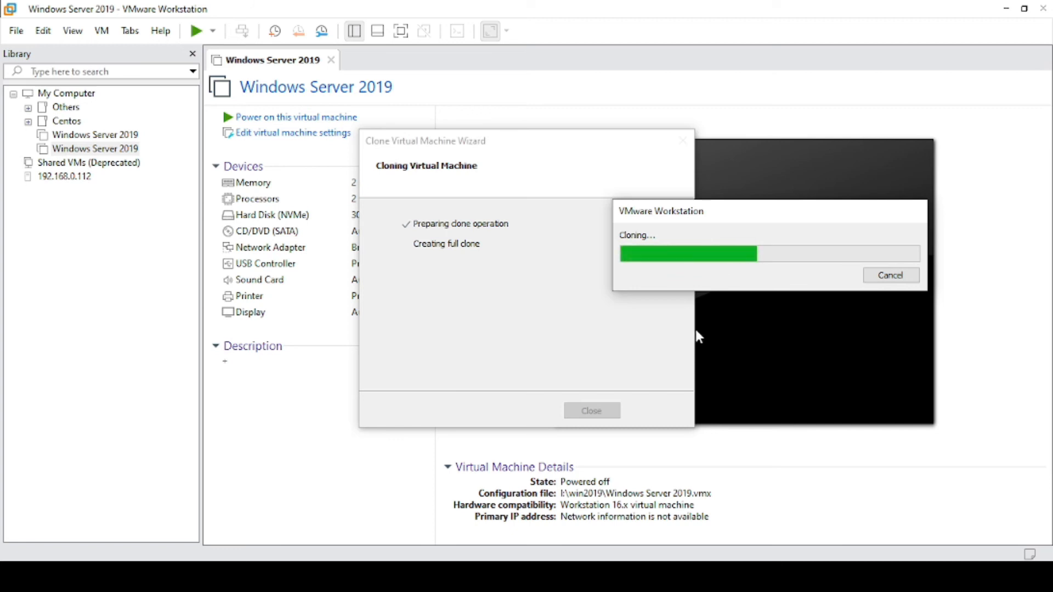
{"action": "mouse_move", "coordinate": [640, 465]}
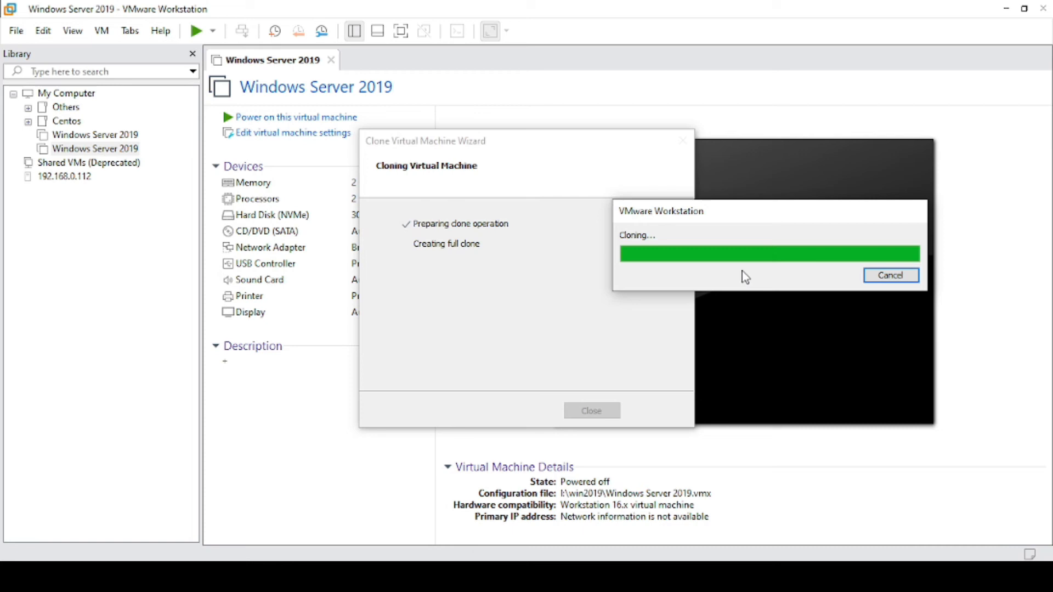
{"action": "mouse_move", "coordinate": [724, 221]}
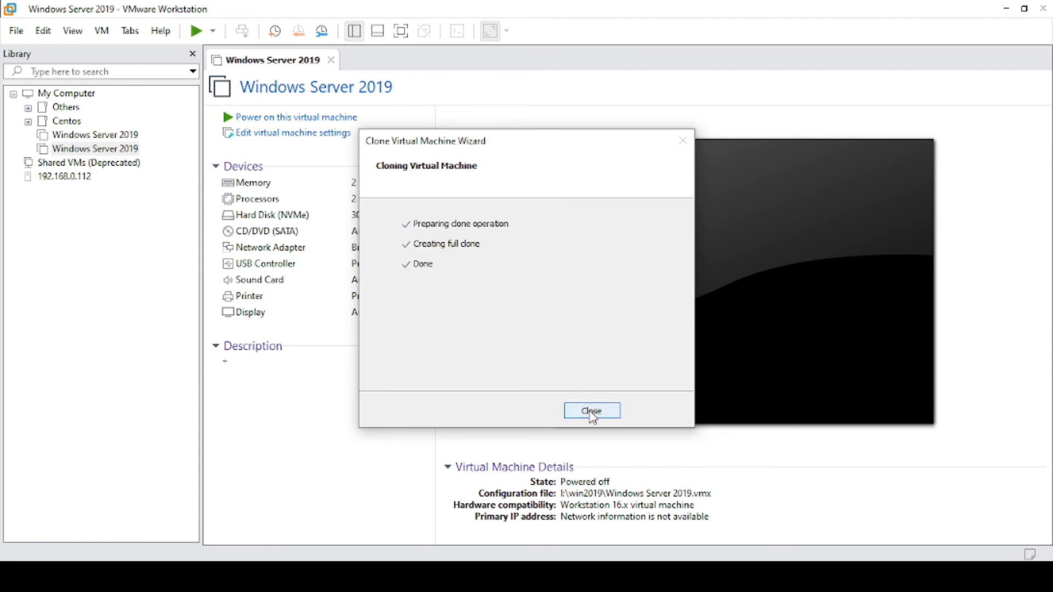
Step: Close the completed wizard so the clone shows in the library
{"action": "left_click", "coordinate": [591, 410]}
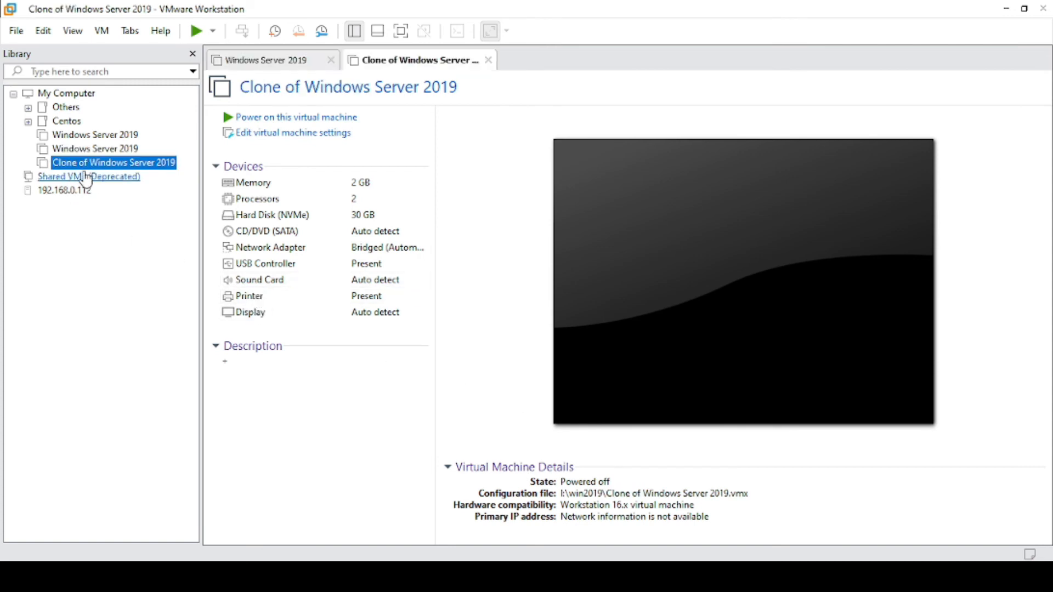
{"action": "mouse_move", "coordinate": [113, 180]}
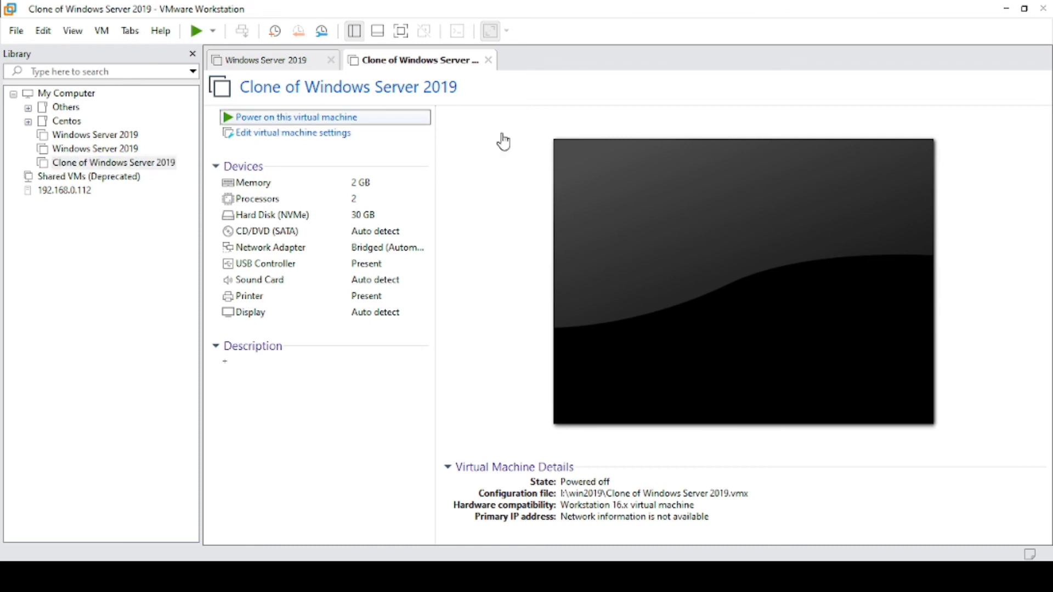
Step: Power on Clone of Windows Server 2019 and keep retrying the missing sata0:1 device
{"action": "left_click", "coordinate": [295, 117]}
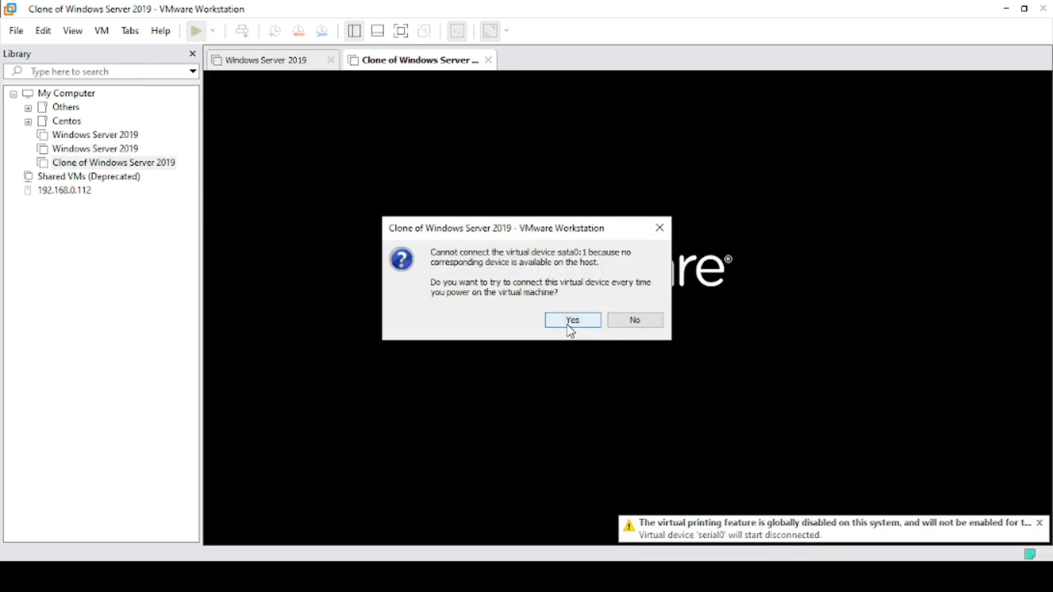
{"action": "left_click", "coordinate": [572, 319]}
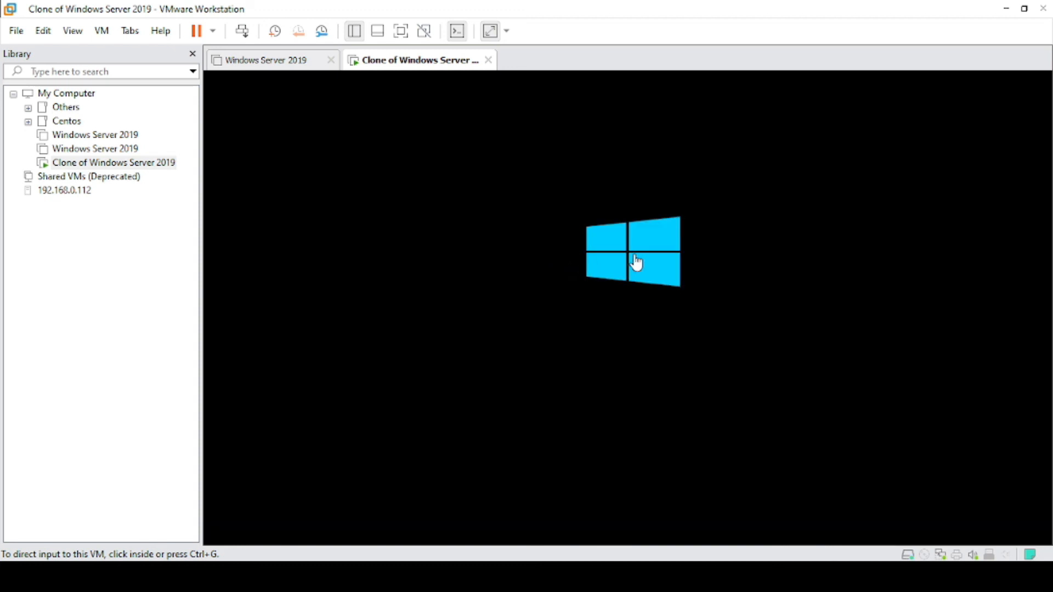
{"action": "mouse_move", "coordinate": [656, 270]}
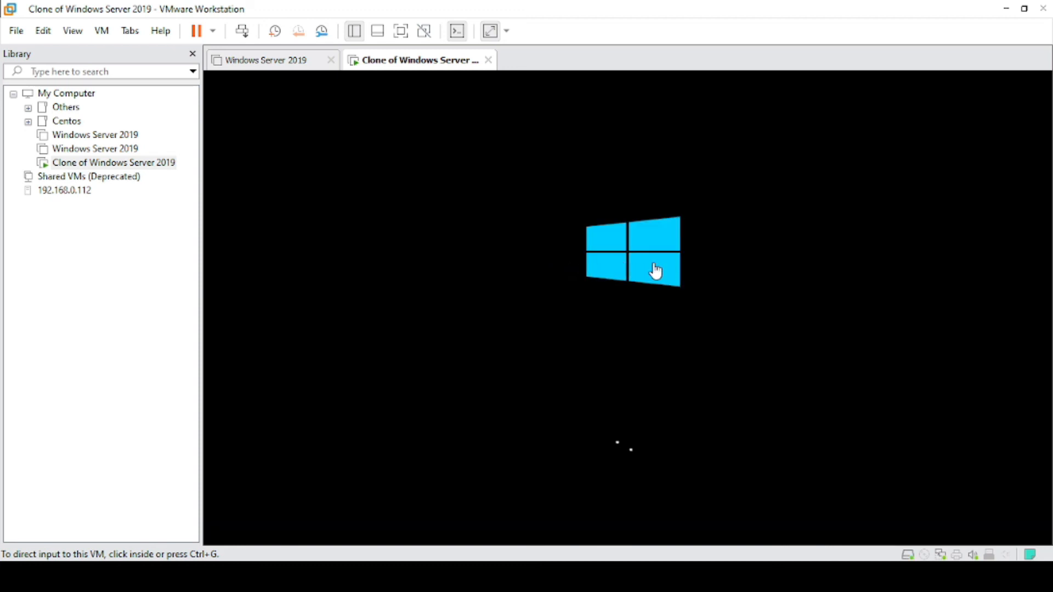
{"action": "mouse_move", "coordinate": [866, 278]}
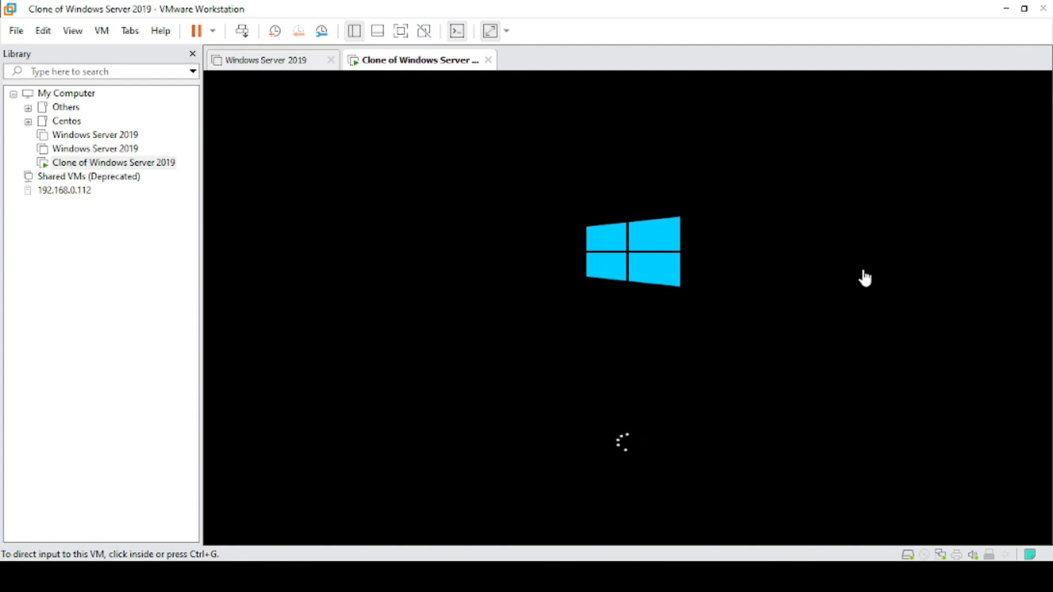